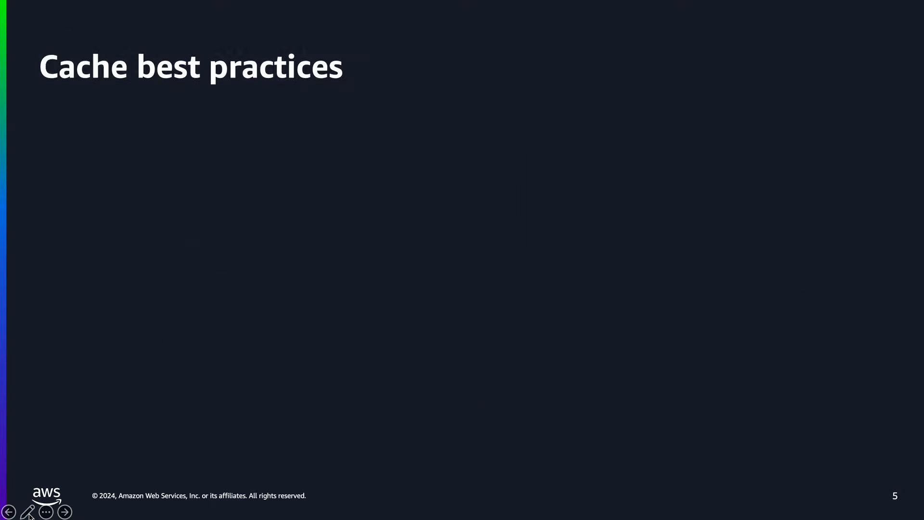
# - Advance the slideshow from the Cache best practices title slide to the cache metrics slide
pyautogui.click(64, 512)
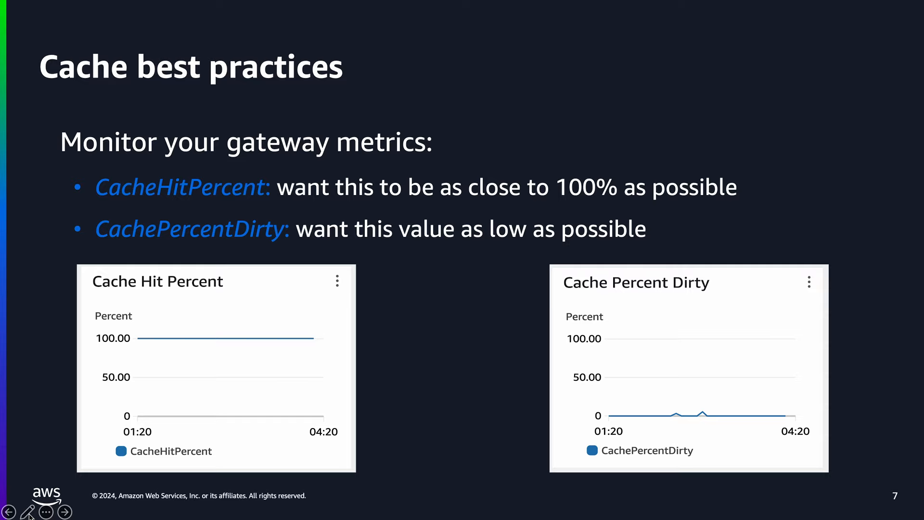